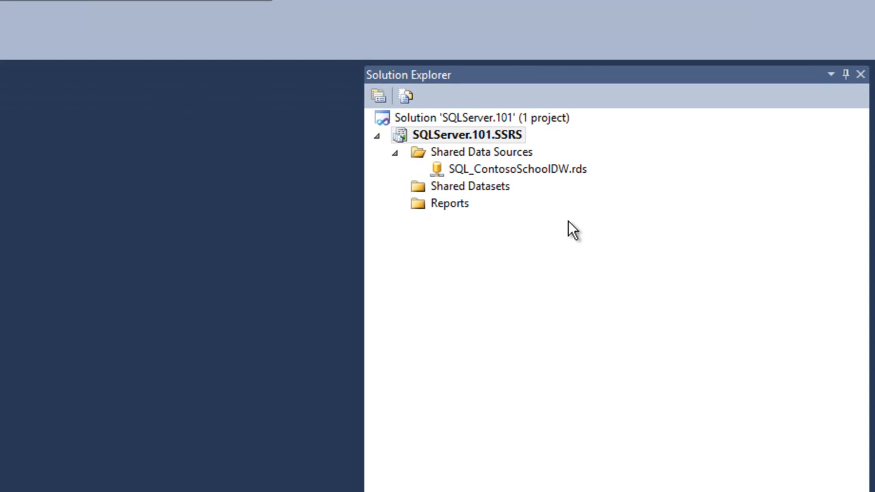
pyautogui.moveTo(491, 205)
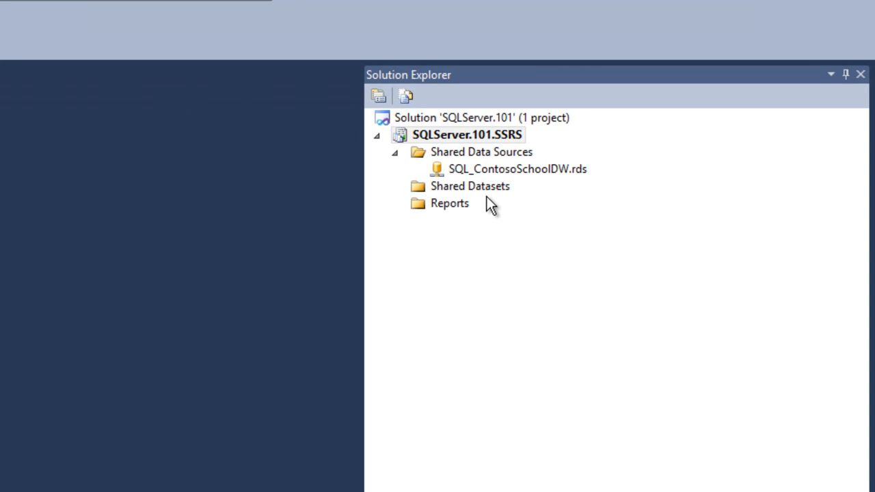
pyautogui.moveTo(485, 196)
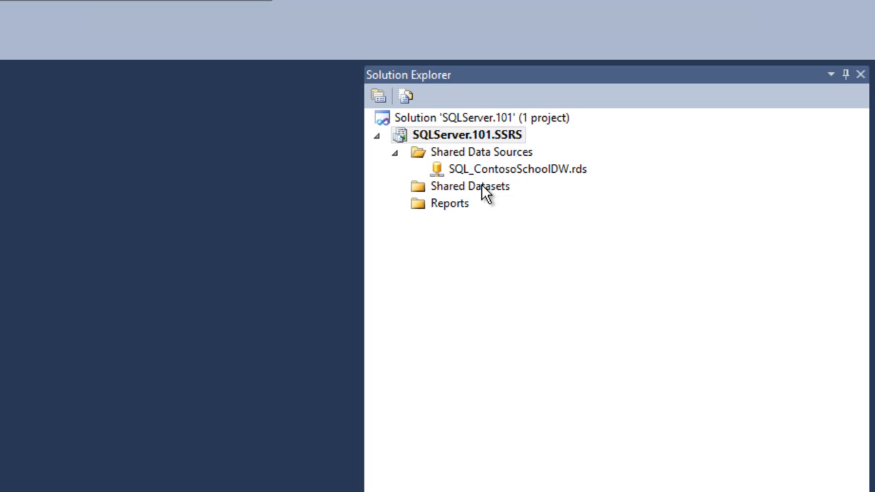
# Open the context menu of the Shared Datasets folder in Solution Explorer
pyautogui.rightClick(469, 186)
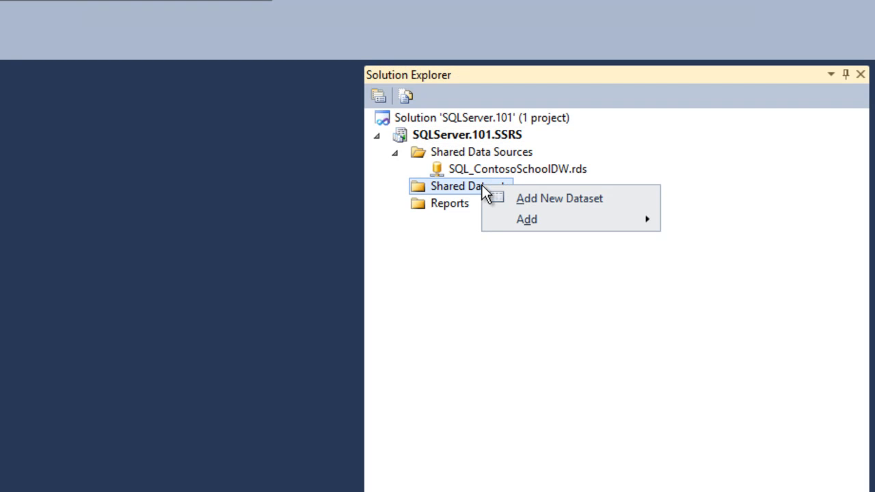
pyautogui.moveTo(585, 203)
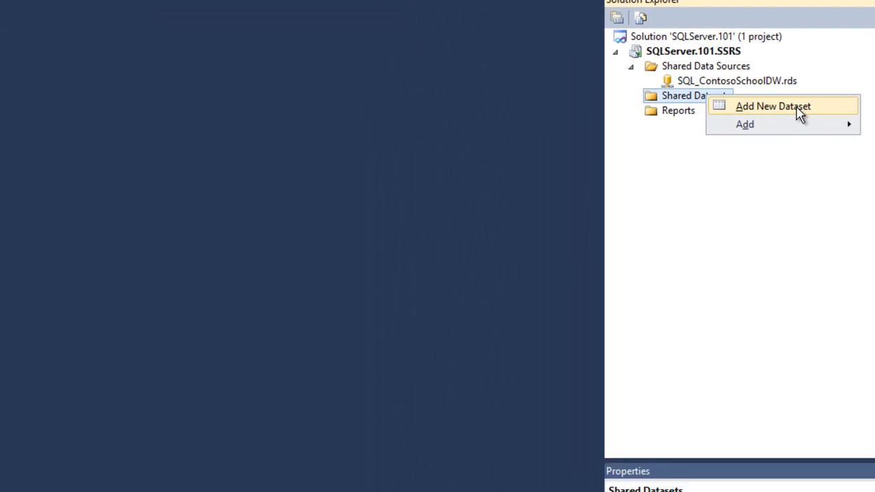
# Add a new dataset named Get_SchoolsAbsencesAndTardies_Aggr on SQL_ContosoSchoolDW
pyautogui.click(773, 106)
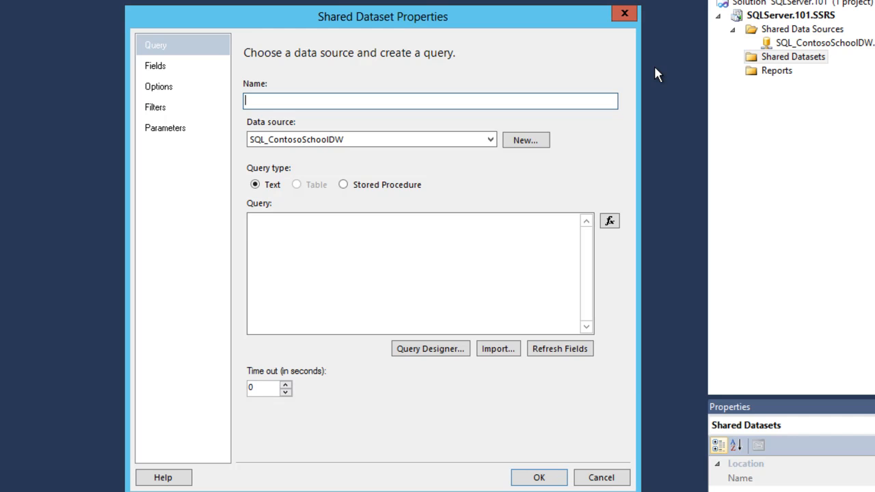
pyautogui.write('Get')
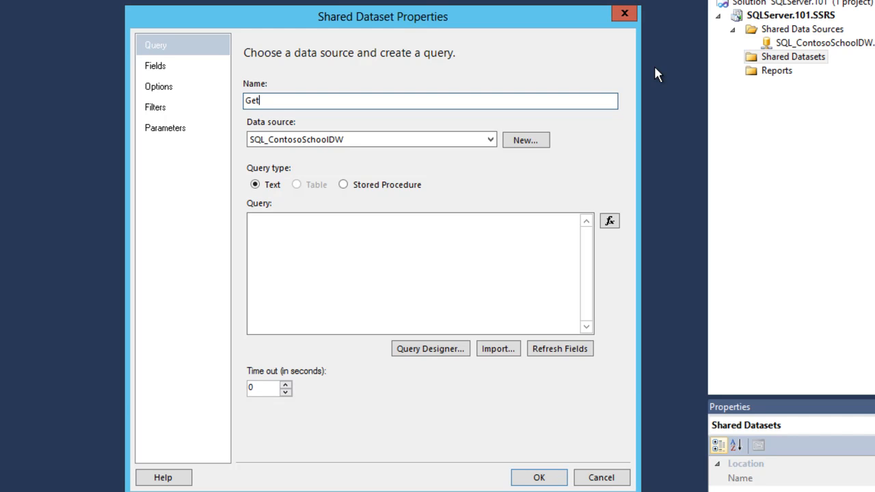
pyautogui.write('_Schools')
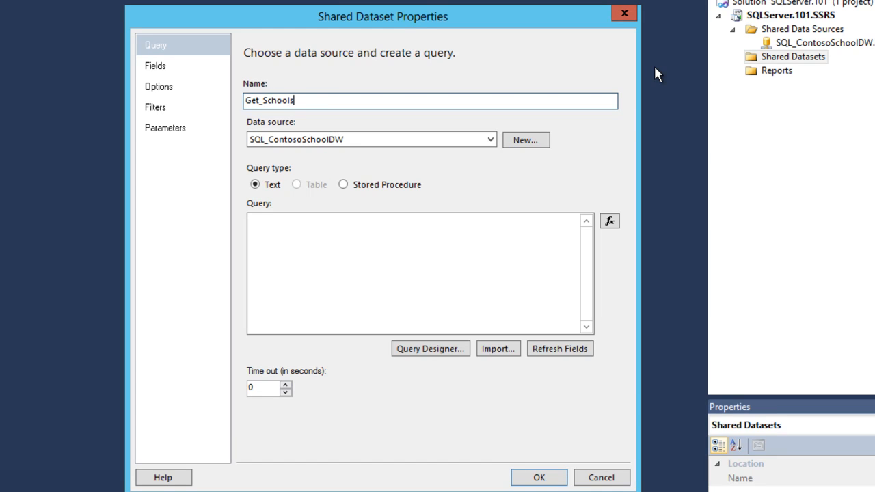
pyautogui.write('Abse')
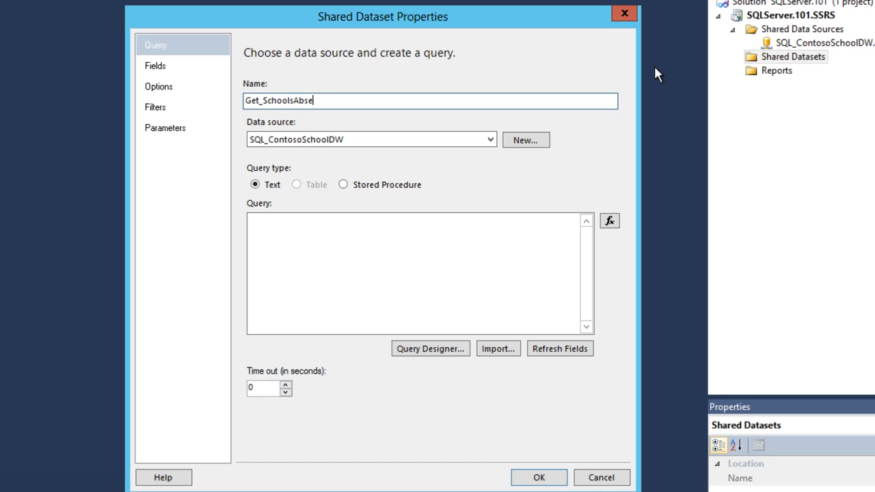
pyautogui.write('ncesA')
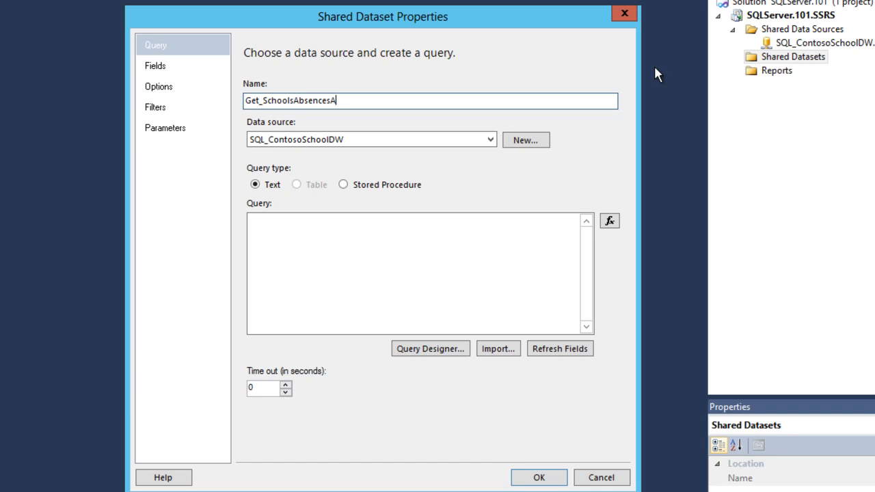
pyautogui.write('ndTardie')
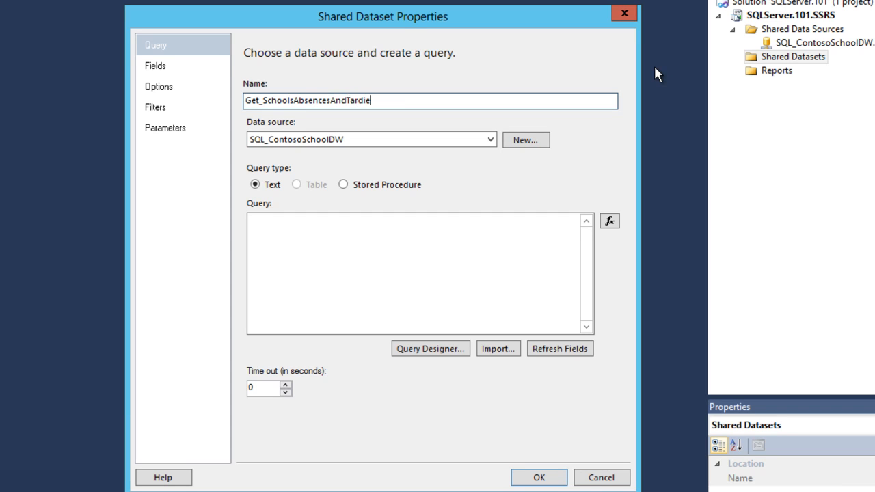
pyautogui.write('s_Aggr')
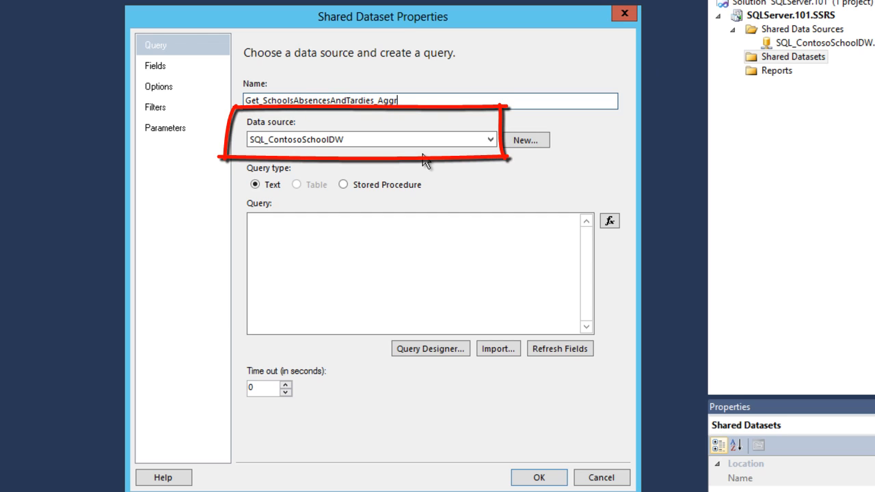
pyautogui.moveTo(383, 177)
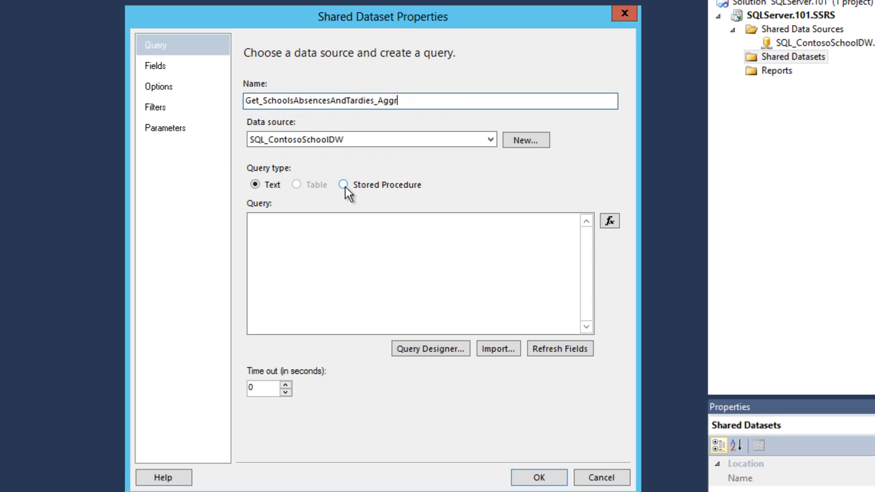
# Set the query type to Stored Procedure and choose Get_SchoolsAbsencesAndTardies_aggr
pyautogui.click(342, 184)
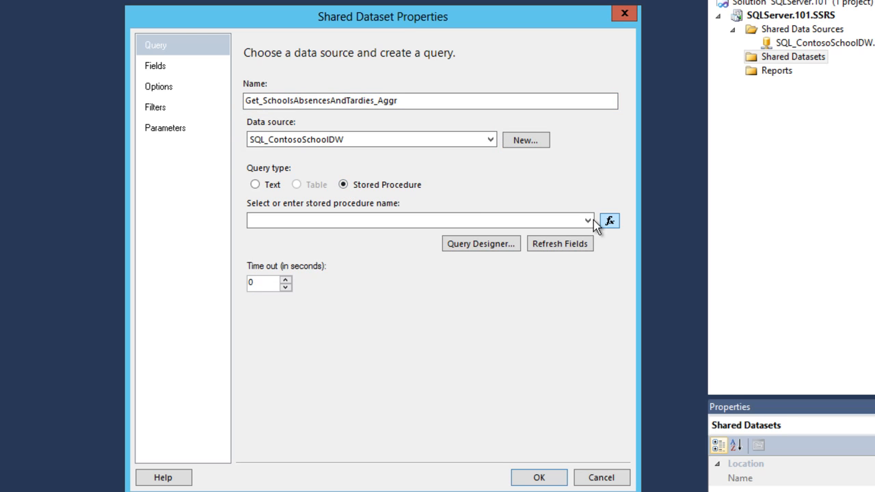
pyautogui.click(586, 220)
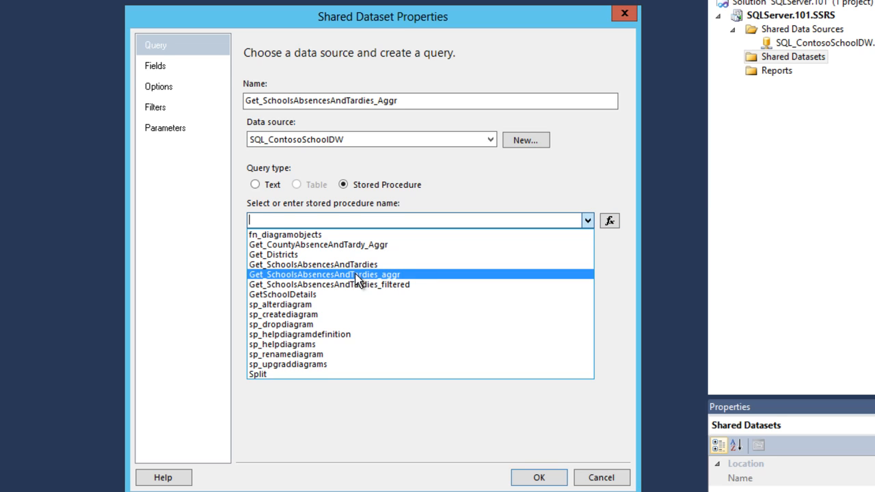
pyautogui.click(323, 274)
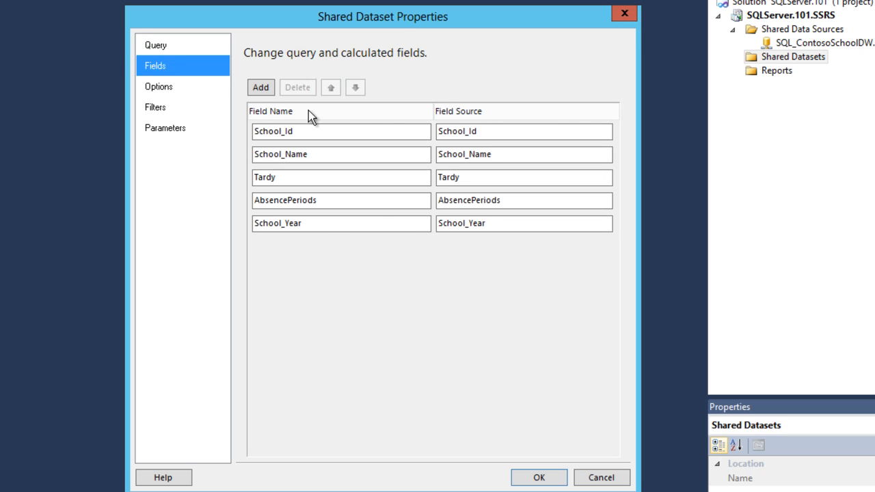
pyautogui.moveTo(342, 249)
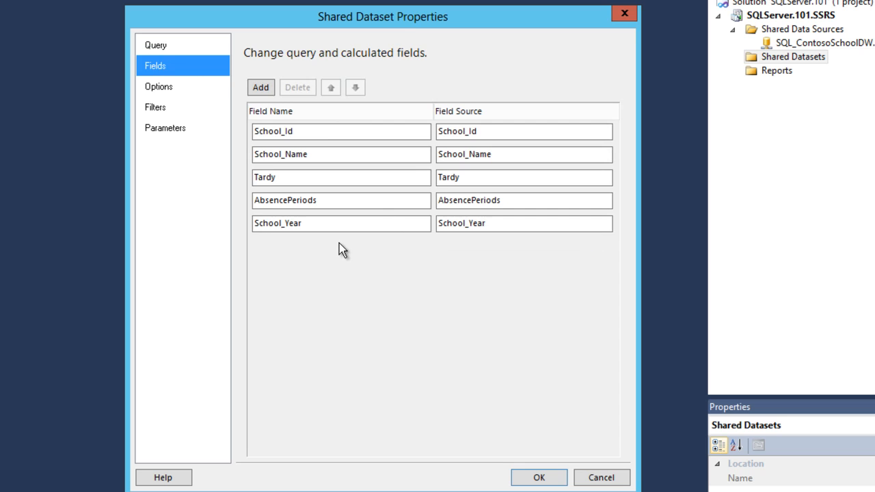
pyautogui.click(165, 127)
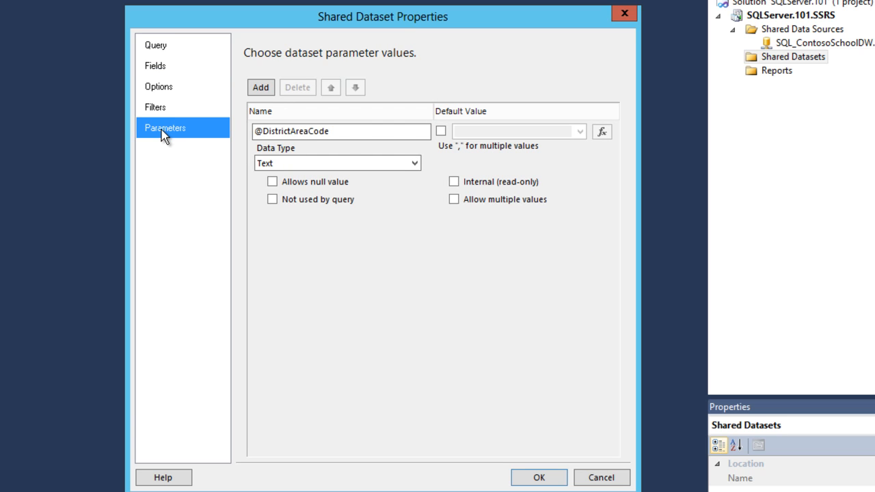
pyautogui.moveTo(347, 150)
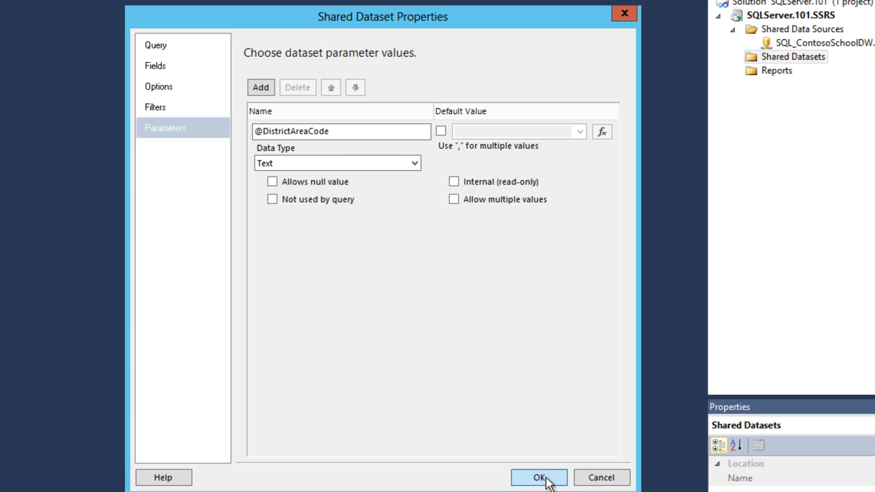
pyautogui.click(539, 477)
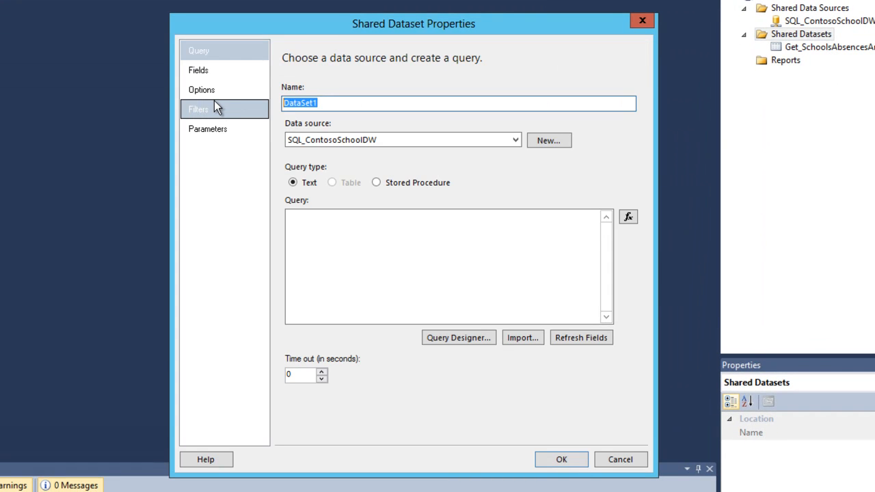
# Save a shared dataset named Get_Districts running the Get_Districts stored procedure
pyautogui.write('Get_Distric')
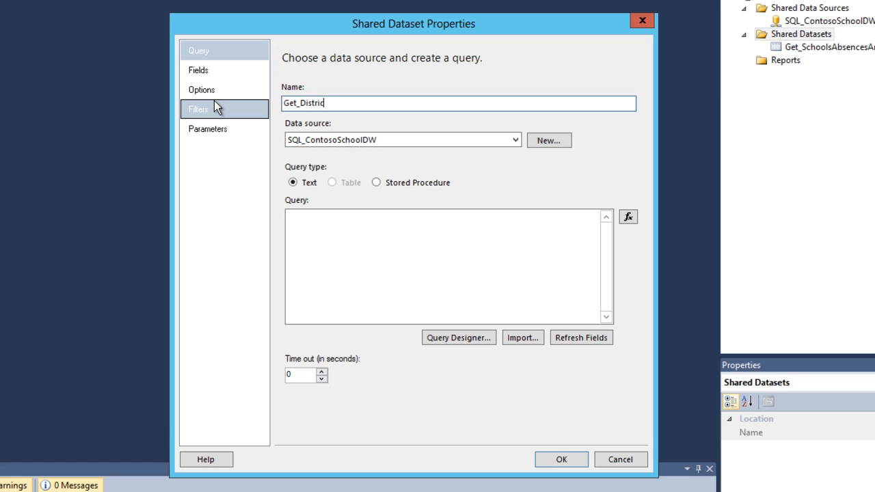
pyautogui.write('ts')
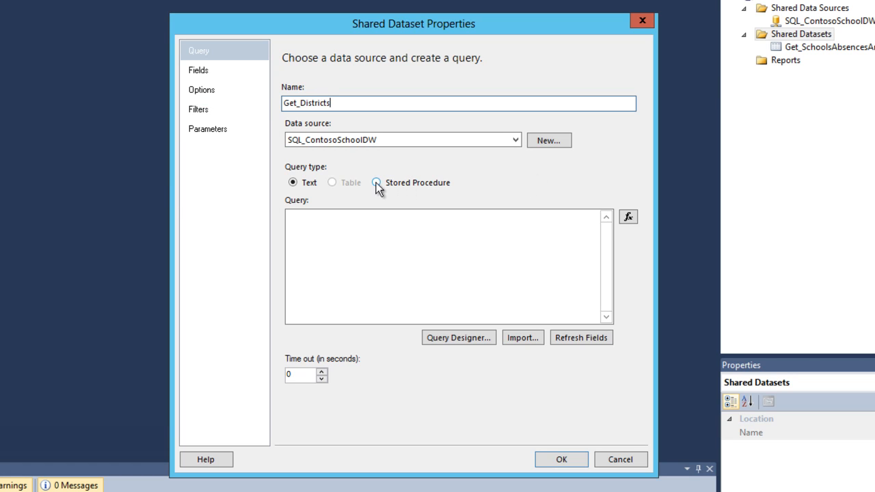
pyautogui.click(376, 183)
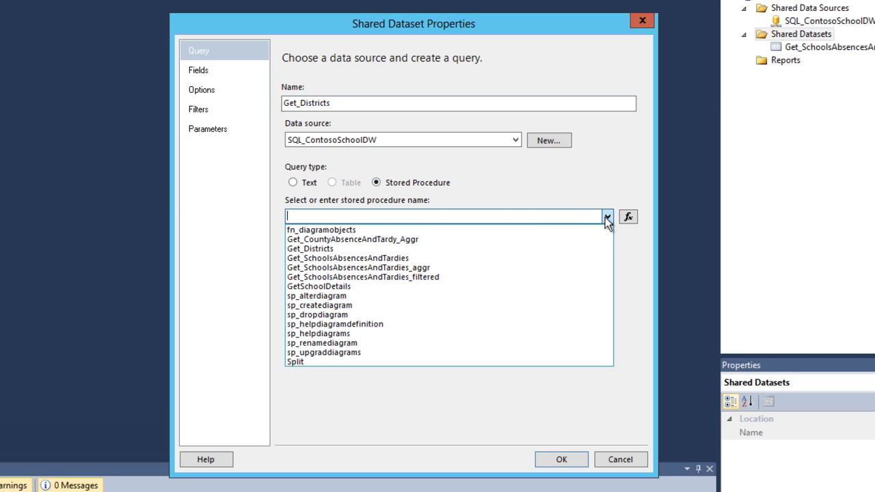
pyautogui.click(309, 248)
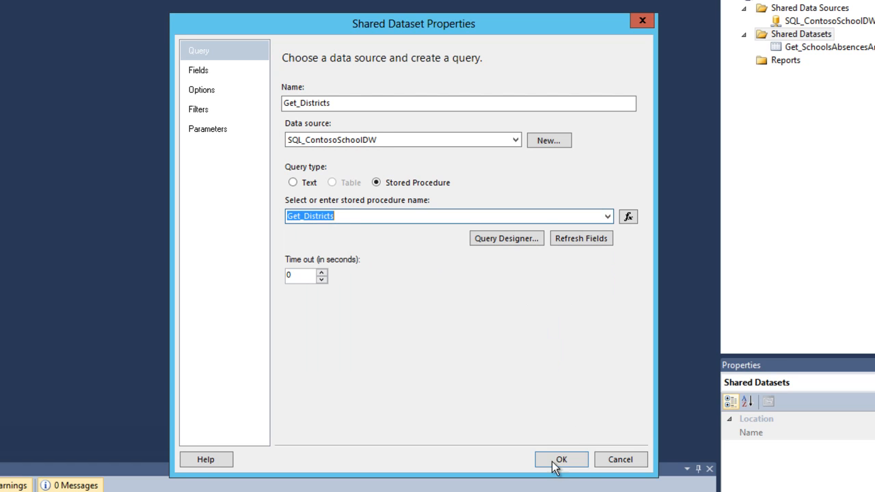
pyautogui.click(561, 459)
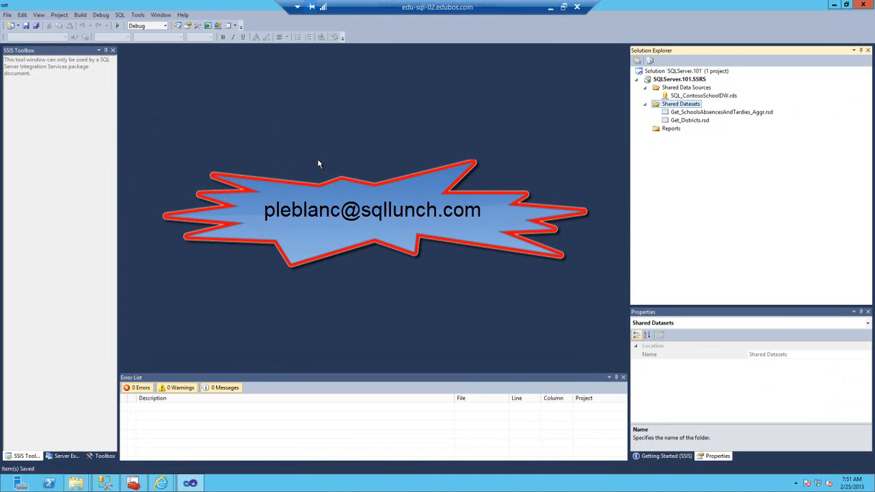
pyautogui.moveTo(230, 241)
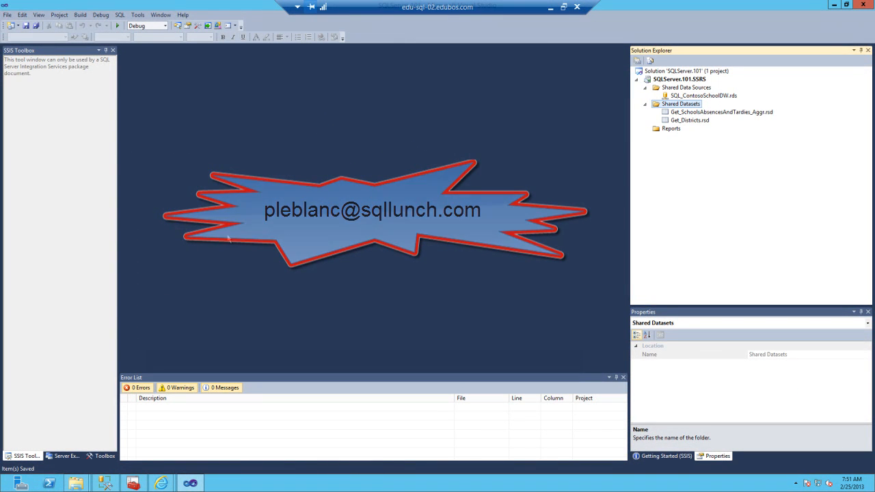